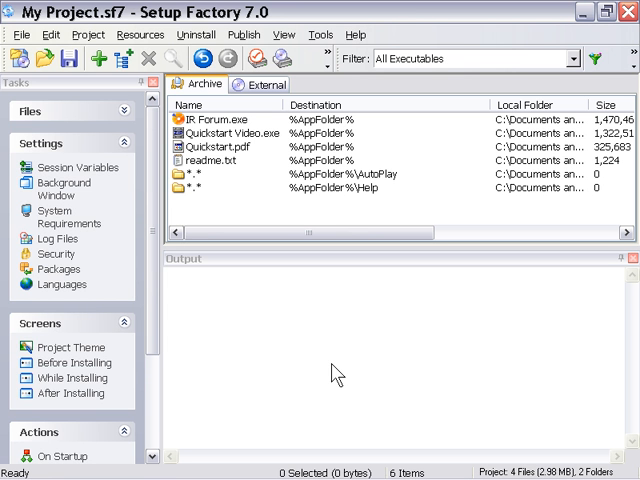
mouse_move(112, 272)
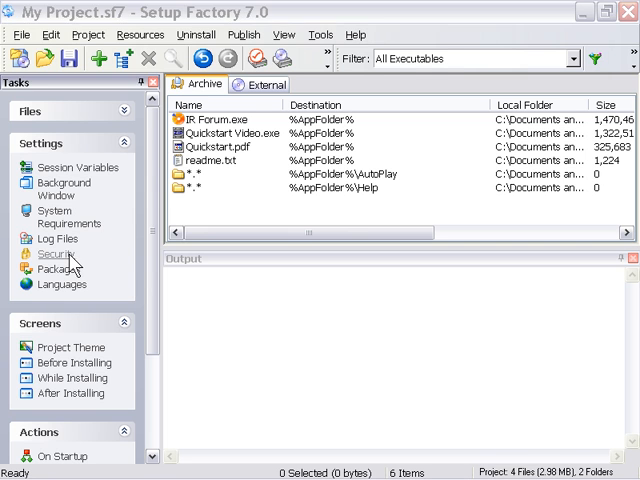
Step: In Security > Expiration, generate a new unique product identifier, leaving contact information hidden
click(56, 252)
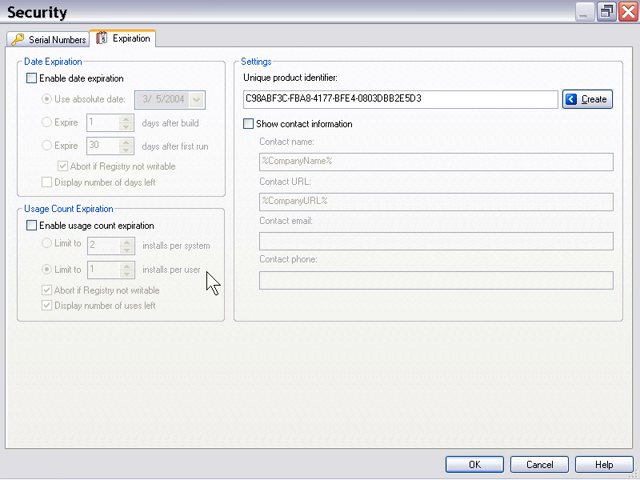
mouse_move(230, 372)
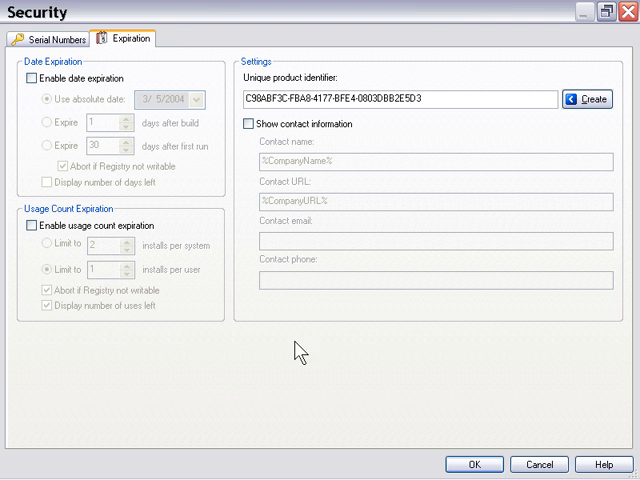
mouse_move(542, 152)
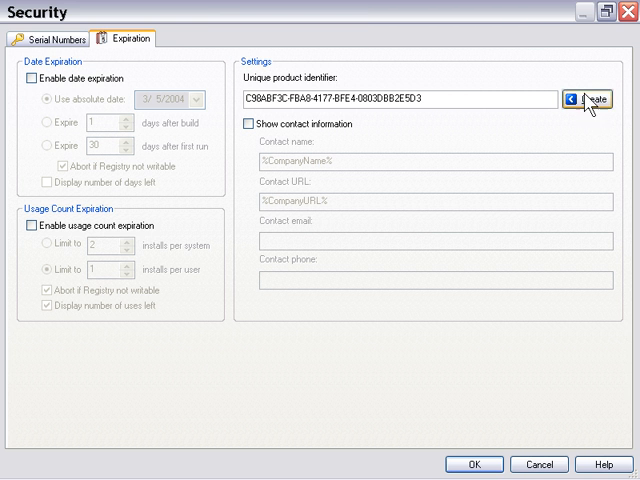
click(594, 96)
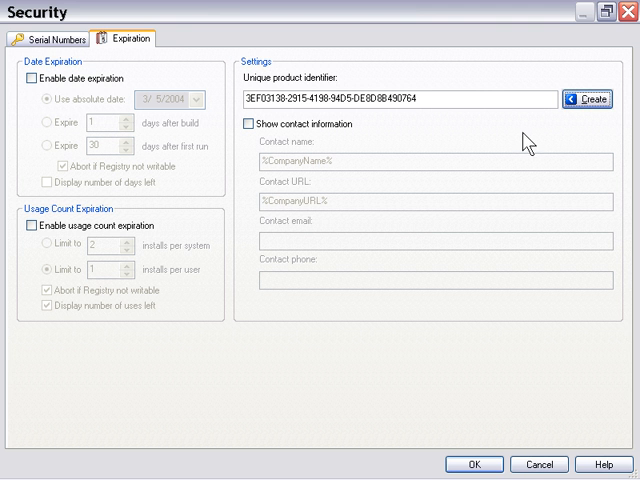
mouse_move(480, 128)
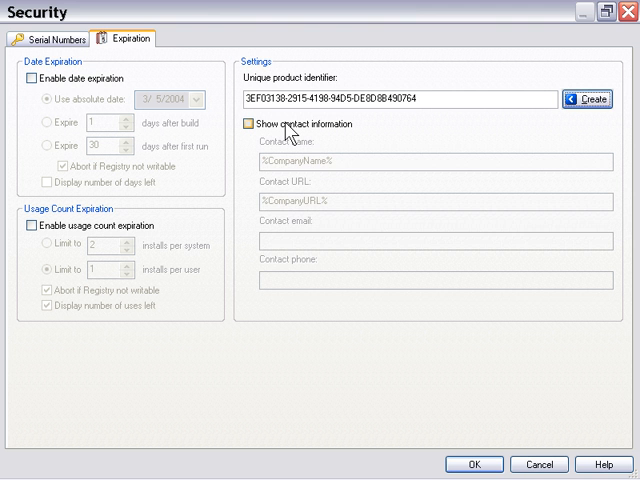
click(244, 122)
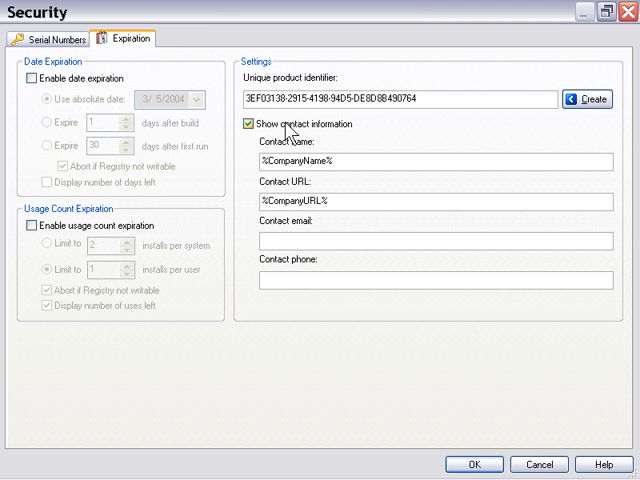
click(240, 122)
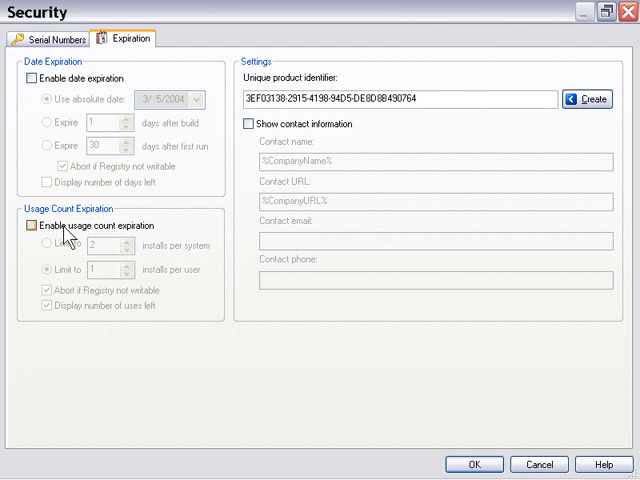
Step: Enable usage-count expiration and build the installer as setup.exe via the Publish Wizard
click(32, 242)
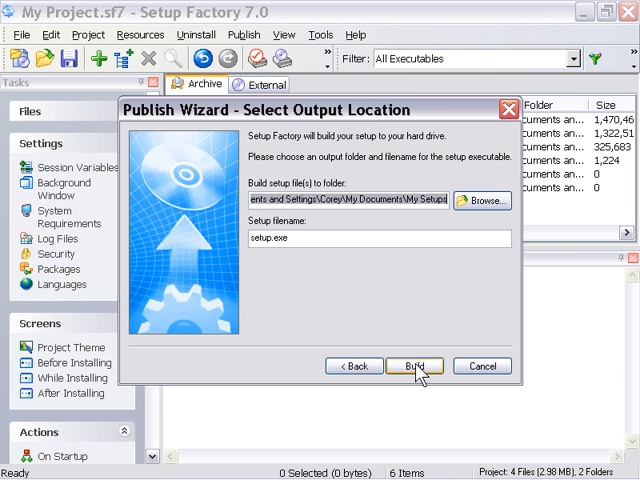
click(416, 366)
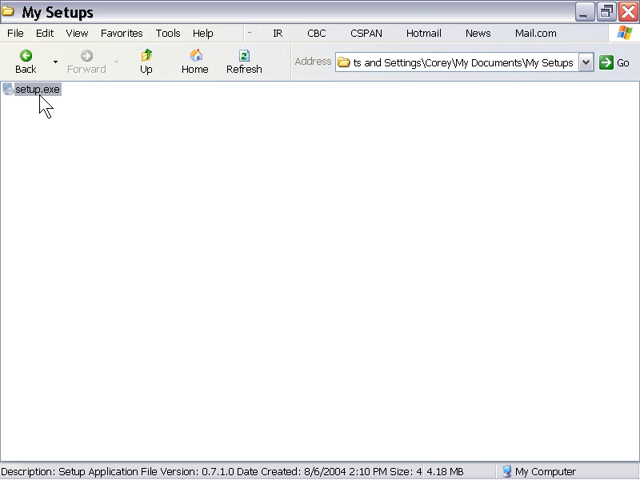
Step: Run setup.exe twice to see the remaining-runs notice then the run-limit abort, and return to Setup Factory
double_click(30, 92)
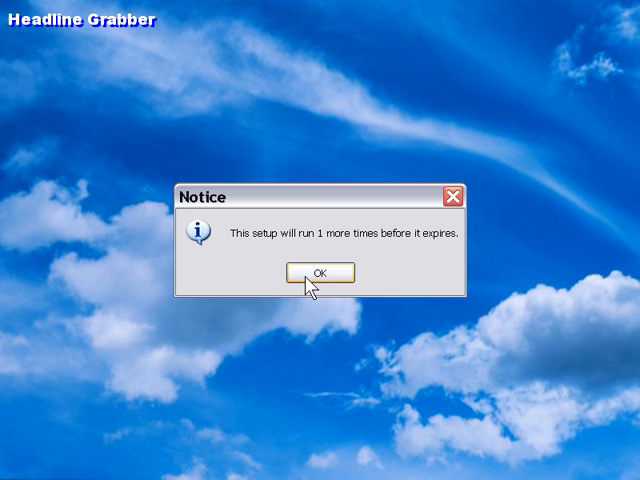
click(318, 272)
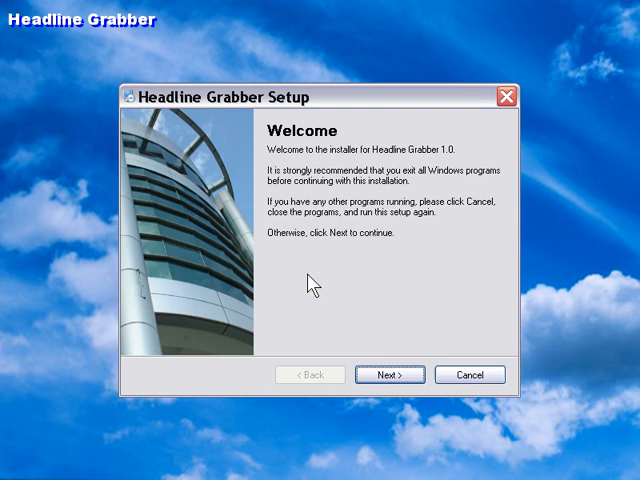
click(392, 376)
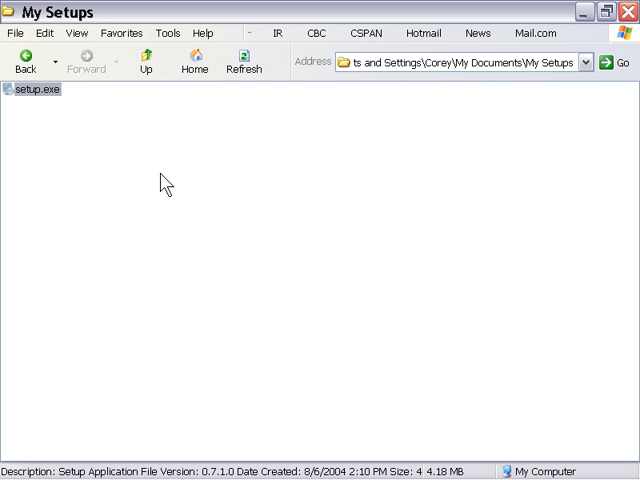
mouse_move(176, 186)
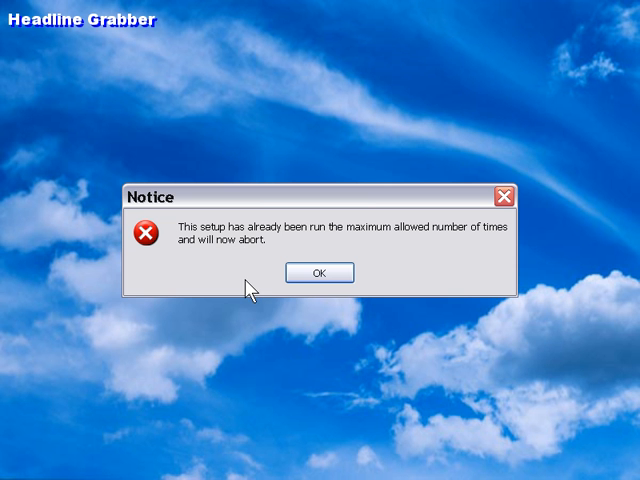
click(318, 272)
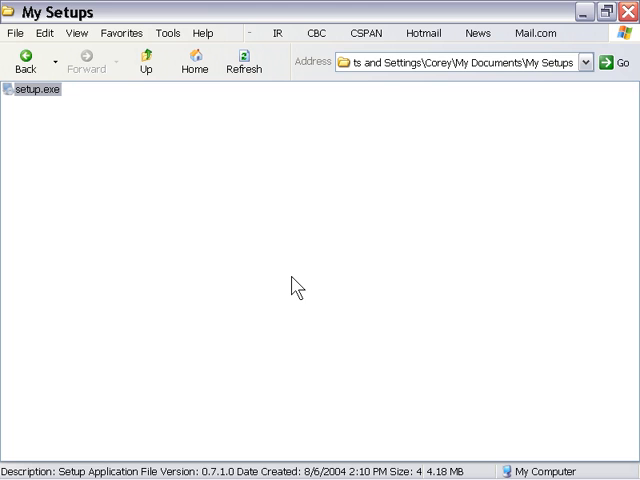
double_click(36, 92)
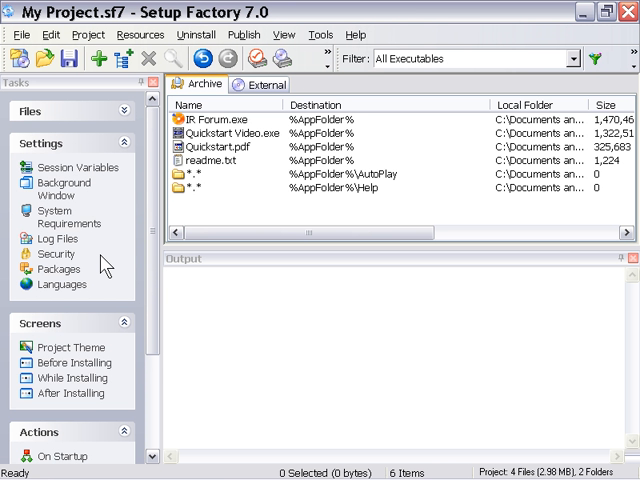
mouse_move(56, 254)
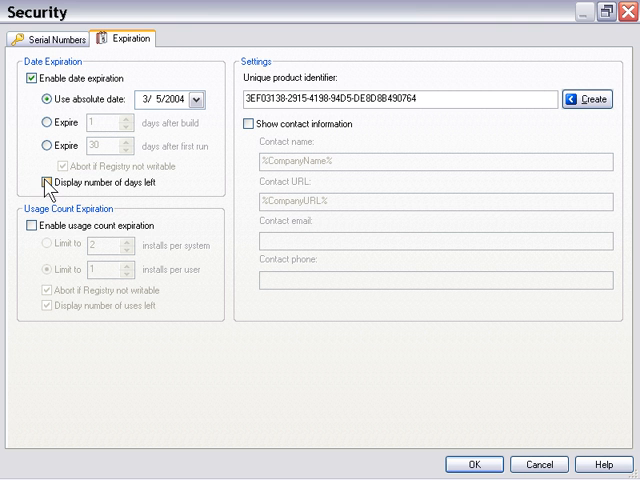
Step: Enable date expiration and have the setup display the number of days left
click(52, 180)
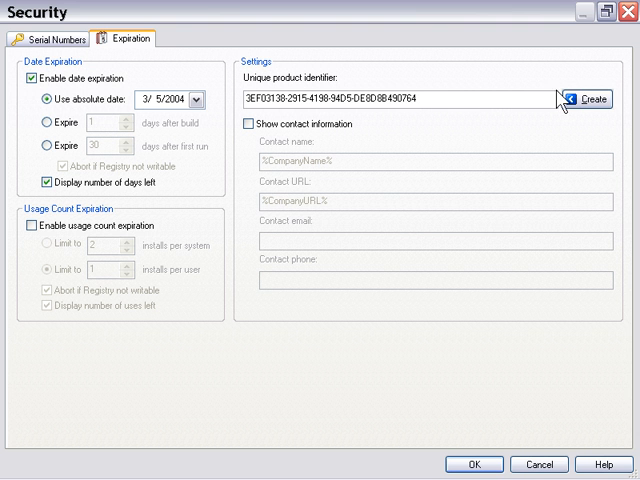
Step: Generate a fresh product identifier, rebuild setup.exe overwriting the existing file, and finish the wizard
click(588, 98)
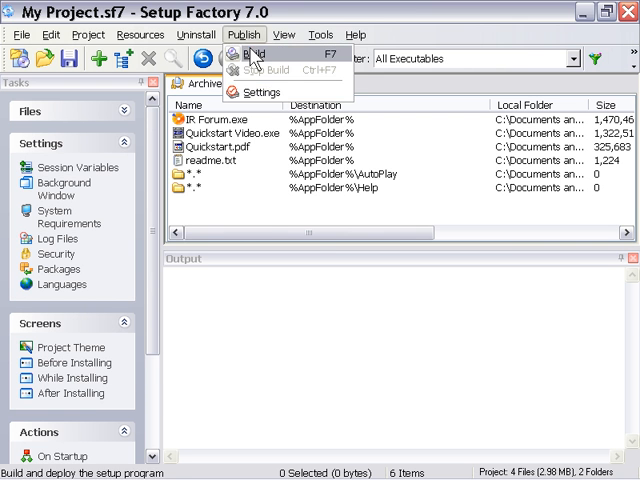
click(252, 52)
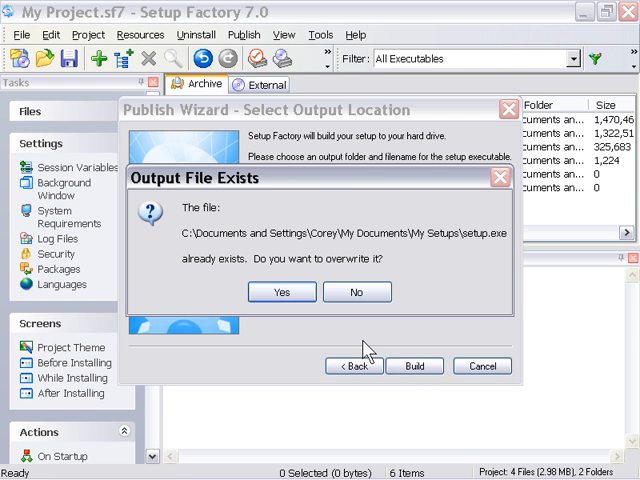
click(284, 292)
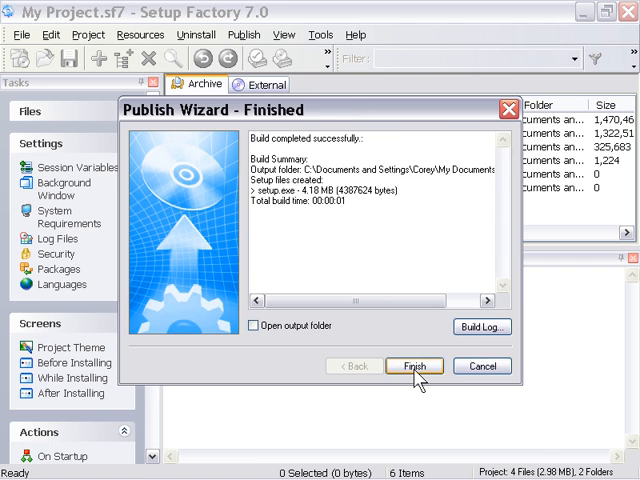
click(414, 364)
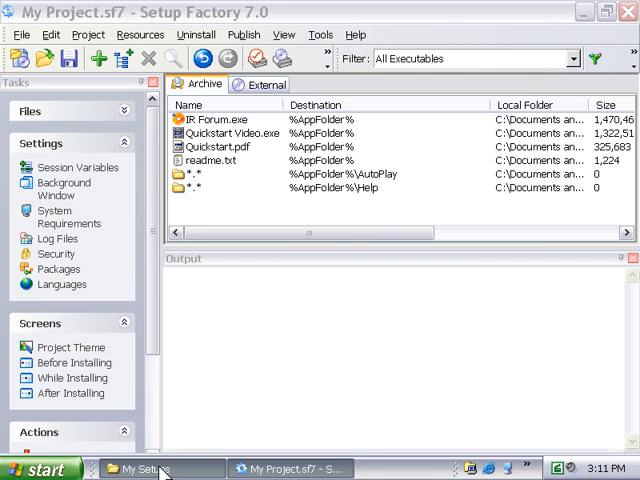
Step: Run setup.exe from My Setups, confirm the expired-setup abort notice, and return to Setup Factory
click(150, 468)
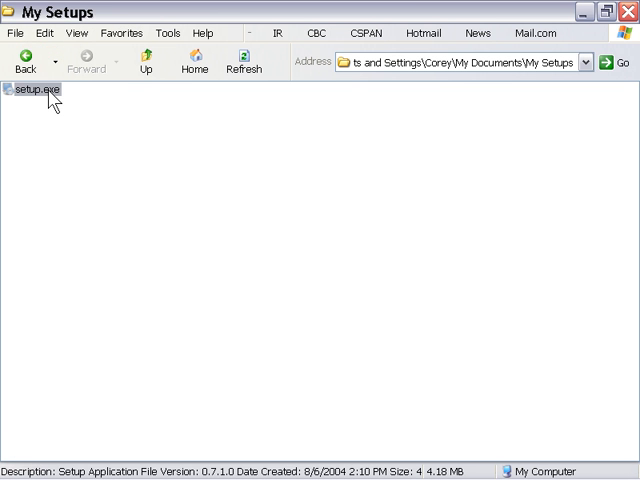
double_click(32, 92)
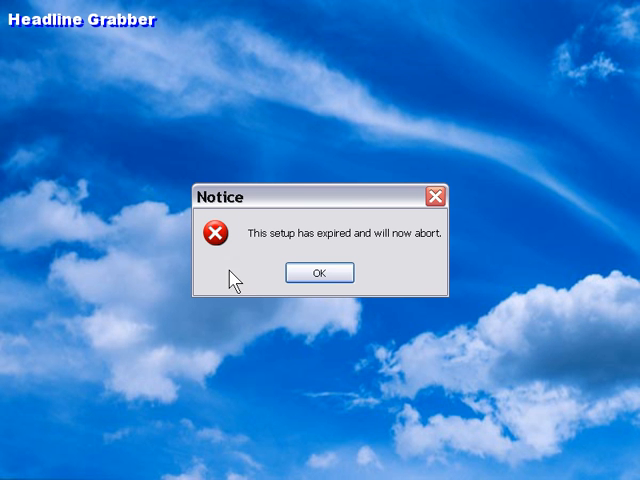
click(318, 272)
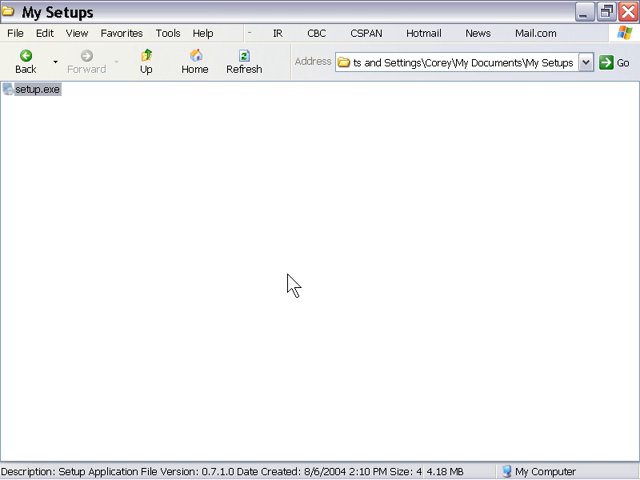
mouse_move(232, 356)
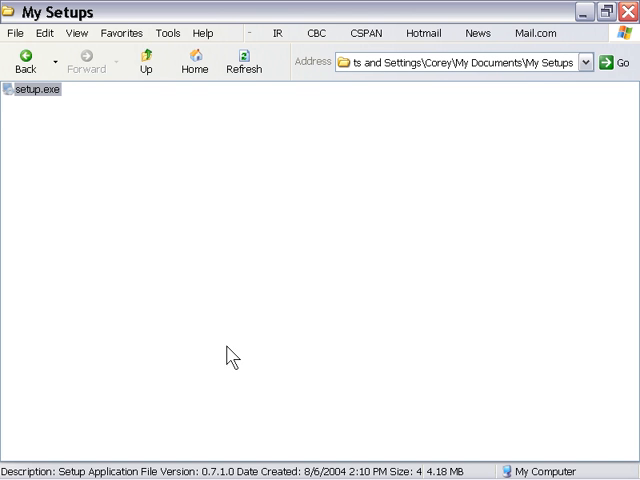
double_click(38, 92)
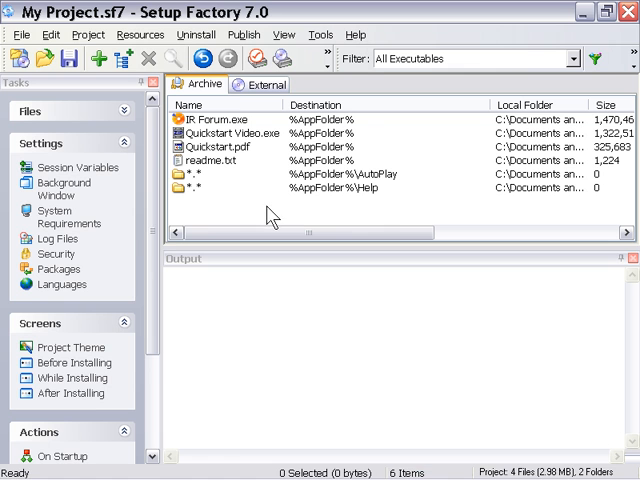
mouse_move(56, 254)
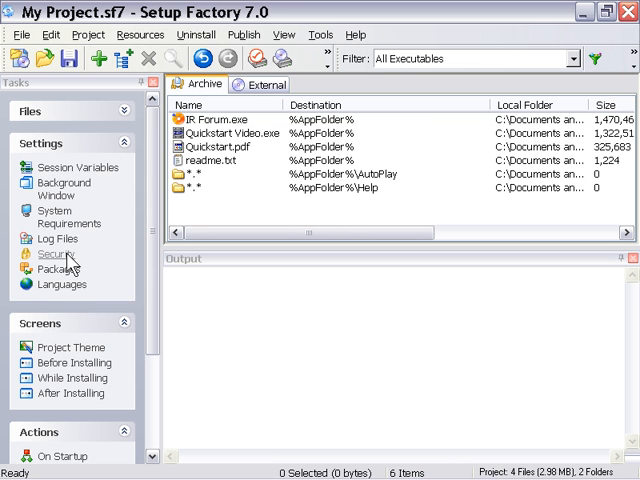
Step: Create a new unique product identifier for the 2-days-after-build expiration in Security settings
click(56, 254)
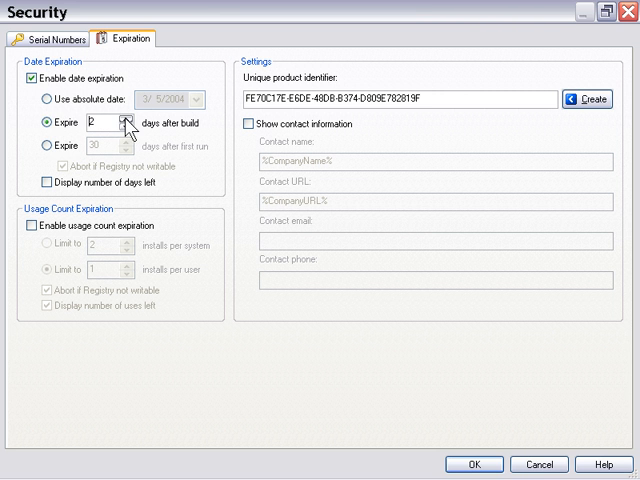
mouse_move(596, 96)
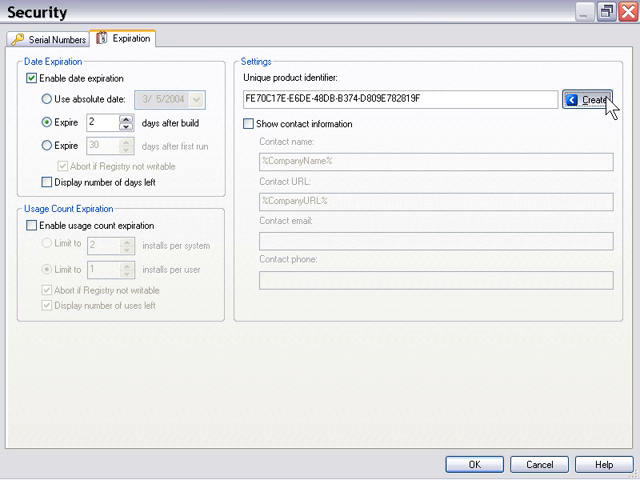
click(600, 100)
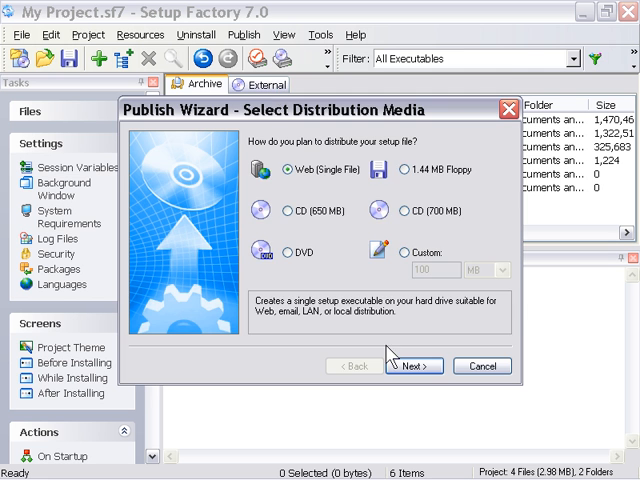
Step: Publish setup.exe, run it to see the Headline Grabber installer proceed, abort it, and return to Setup Factory
click(412, 364)
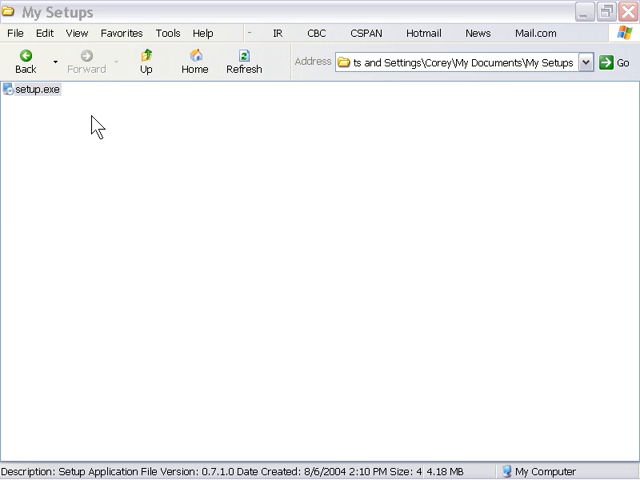
double_click(32, 90)
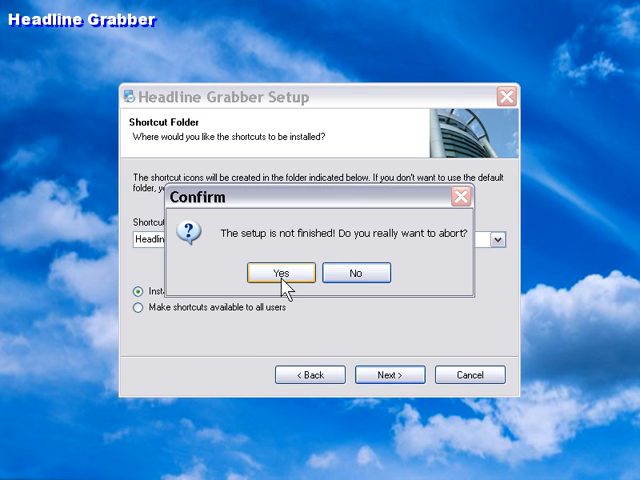
click(280, 272)
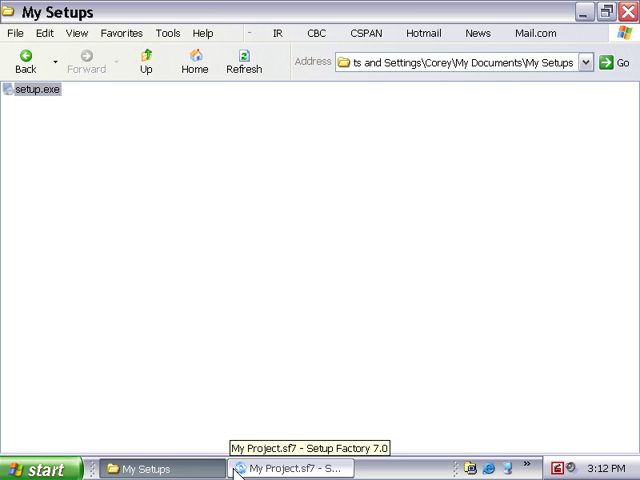
click(296, 468)
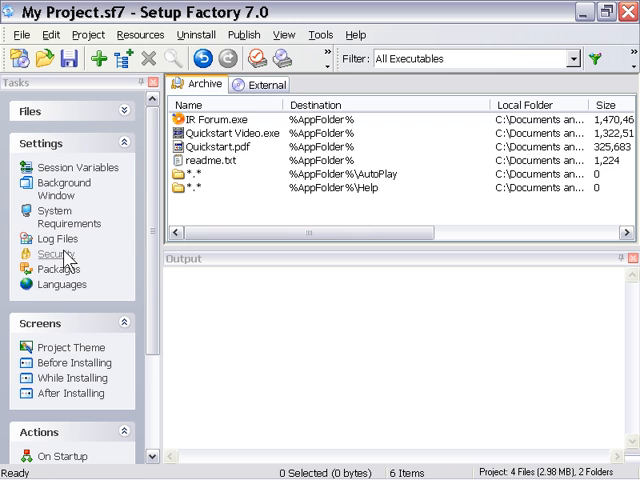
Step: Generate another unique product identifier in the Security expiration settings
click(58, 252)
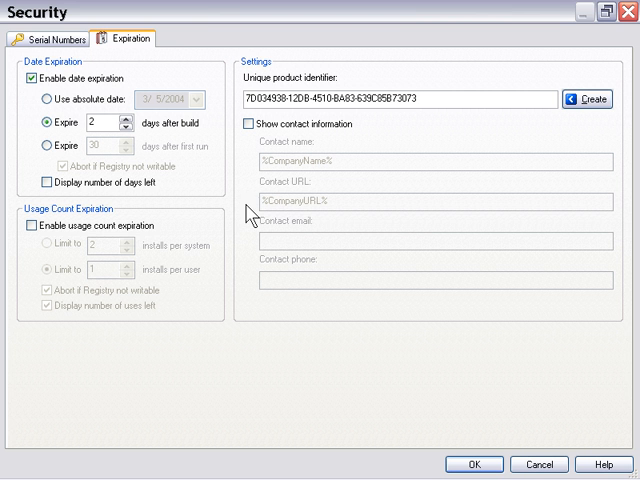
click(612, 100)
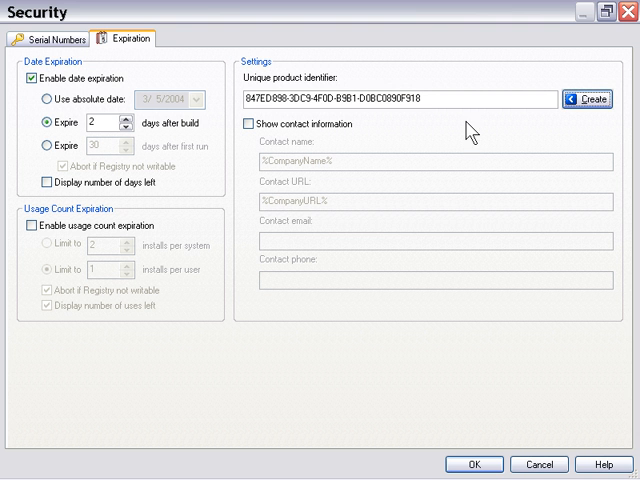
mouse_move(250, 222)
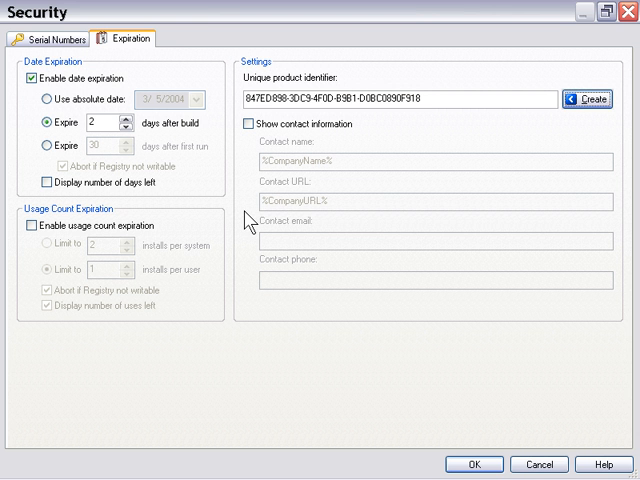